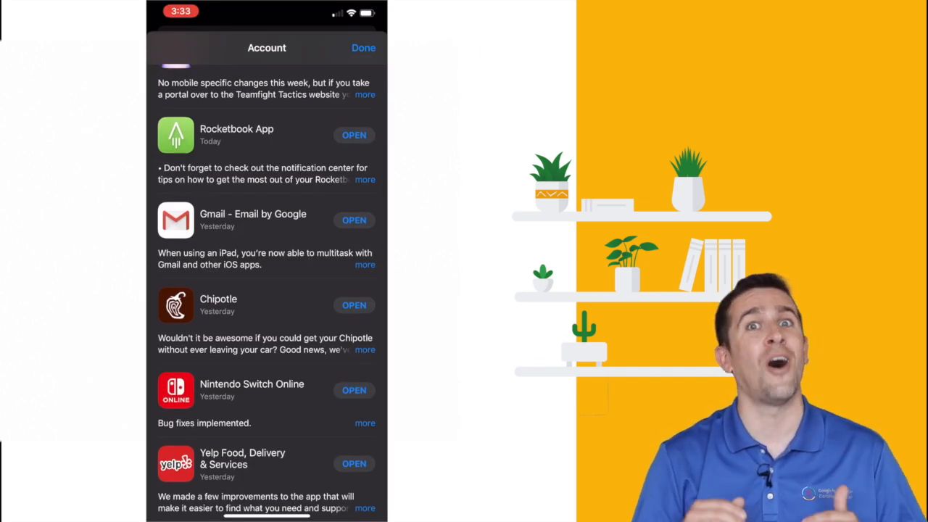
# - Launch the freshly updated Gmail app from the App Store updates list
pyautogui.click(362, 47)
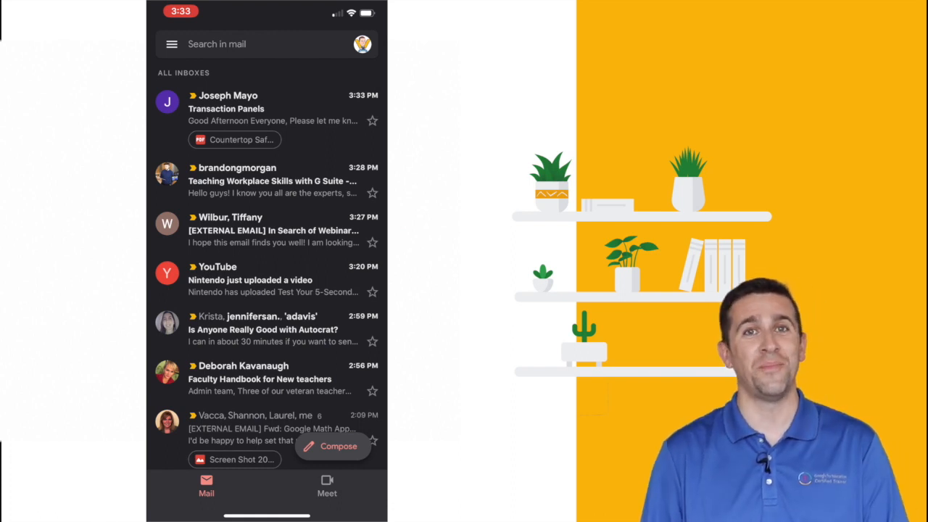
# - Switch from the inbox to Meet, showing New meeting and Join with a code
pyautogui.click(328, 486)
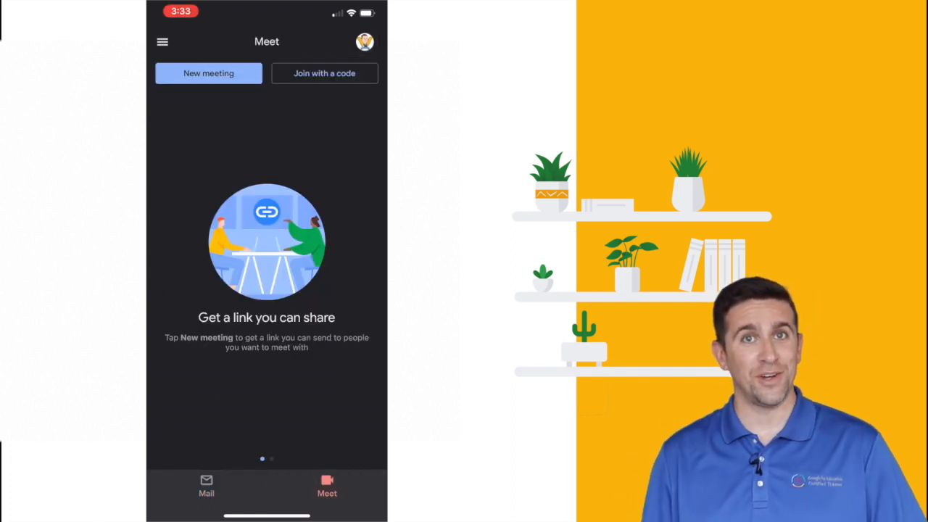